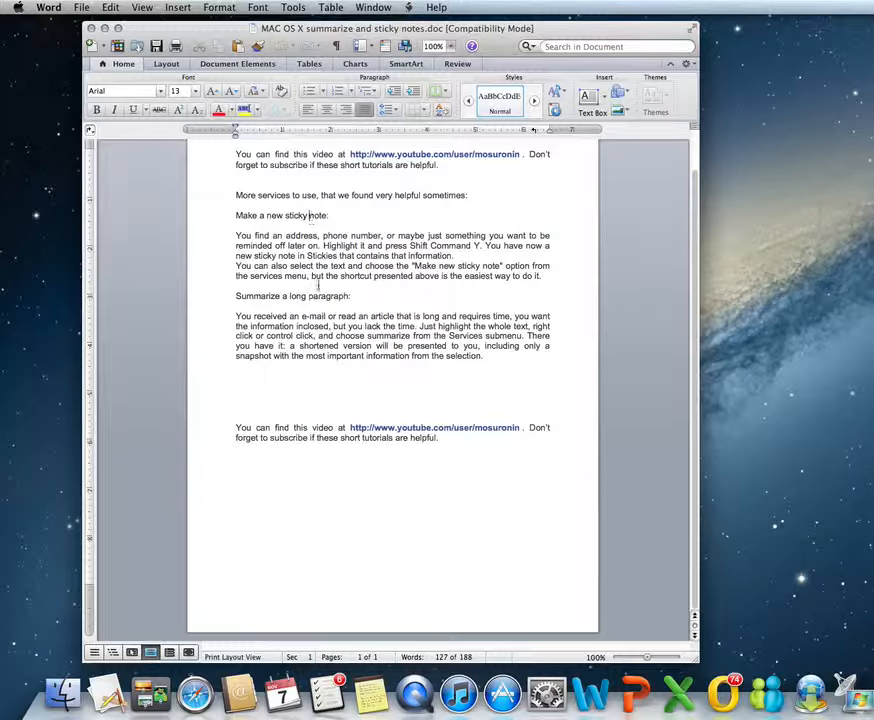
- Select "You find an address, phone number" and send it to Make New Sticky Note via Services
{"action": "triple_click", "coordinate": [290, 296]}
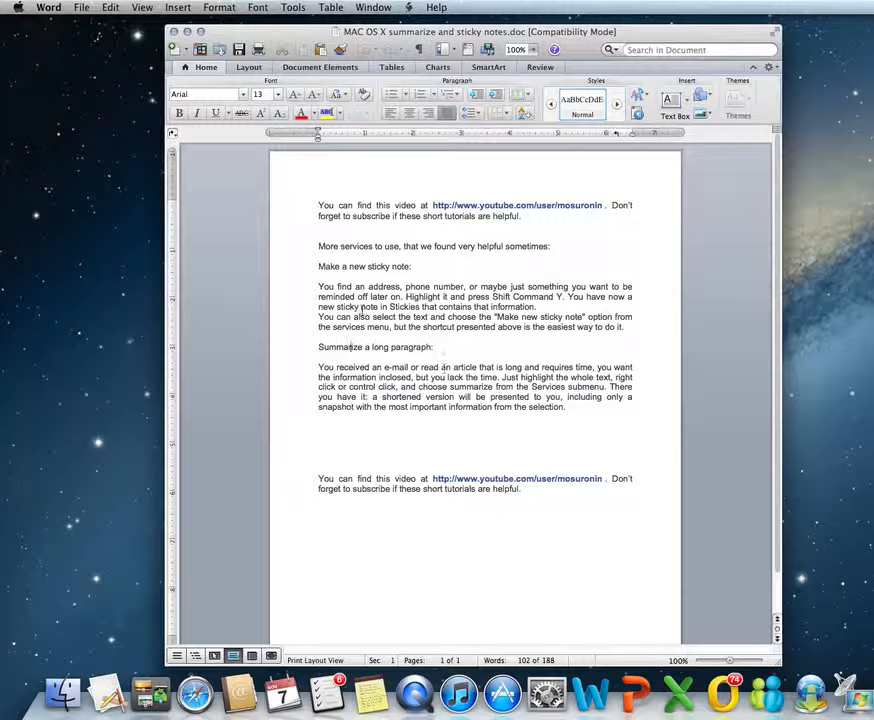
{"action": "left_click_drag", "start_coordinate": [318, 286], "coordinate": [468, 288]}
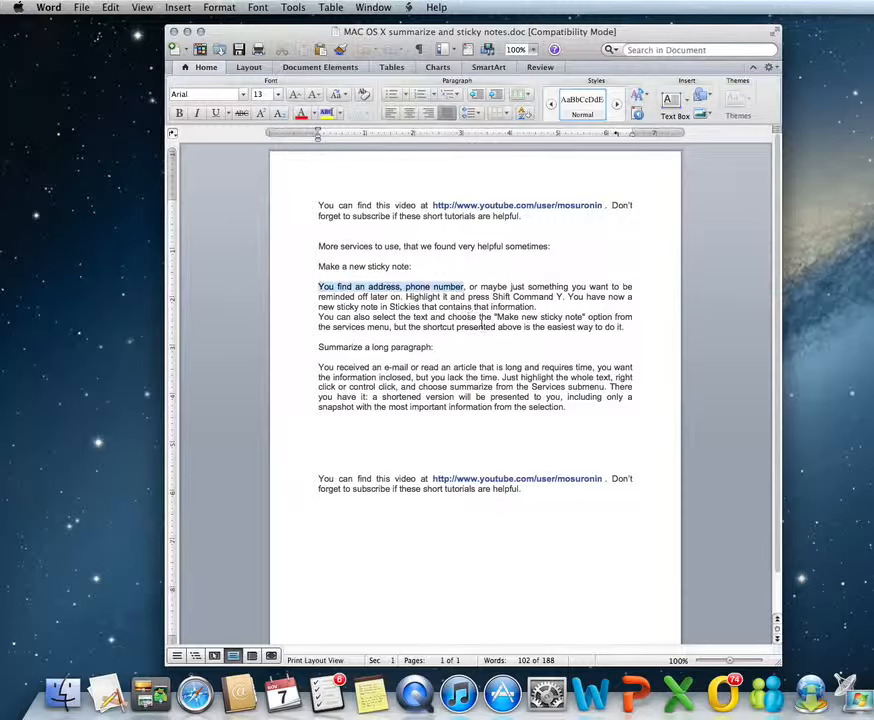
{"action": "left_click", "coordinate": [48, 8]}
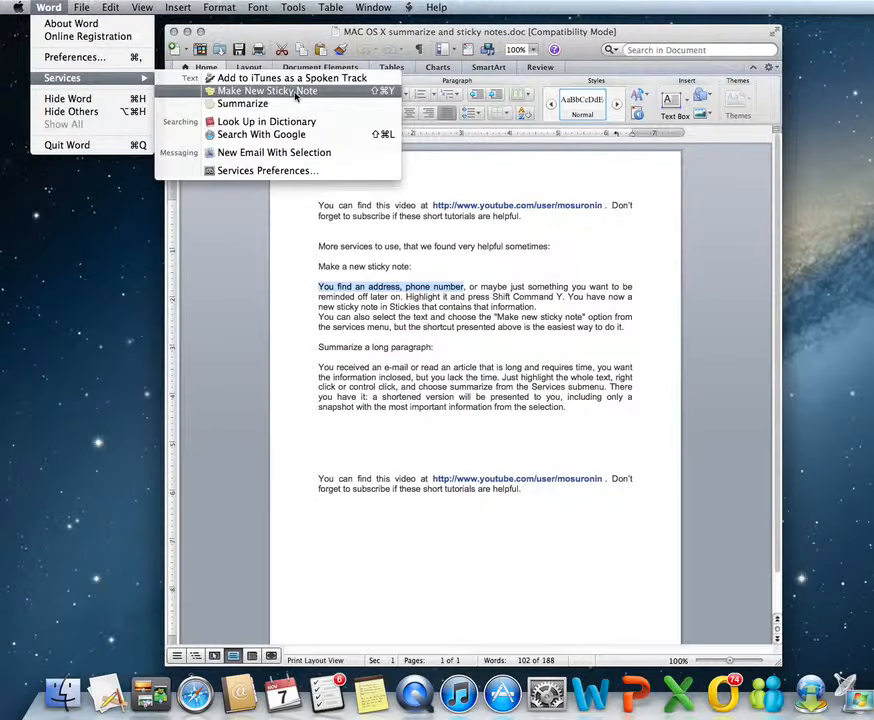
{"action": "left_click", "coordinate": [268, 92]}
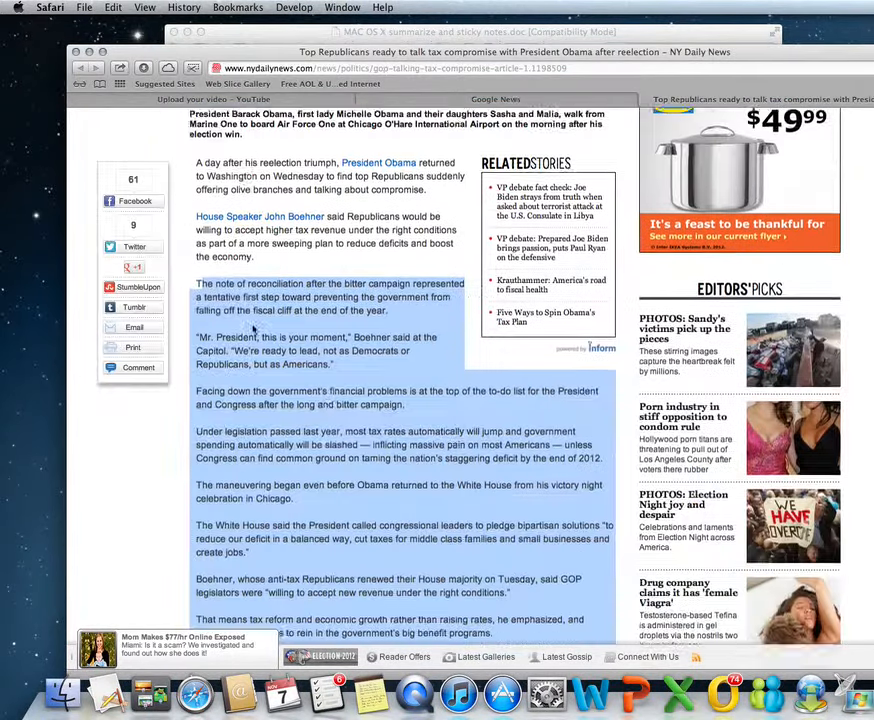
- Scroll down through the Safari news article to take in more of its paragraphs
{"action": "scroll", "scroll_direction": "down", "scroll_amount": 3}
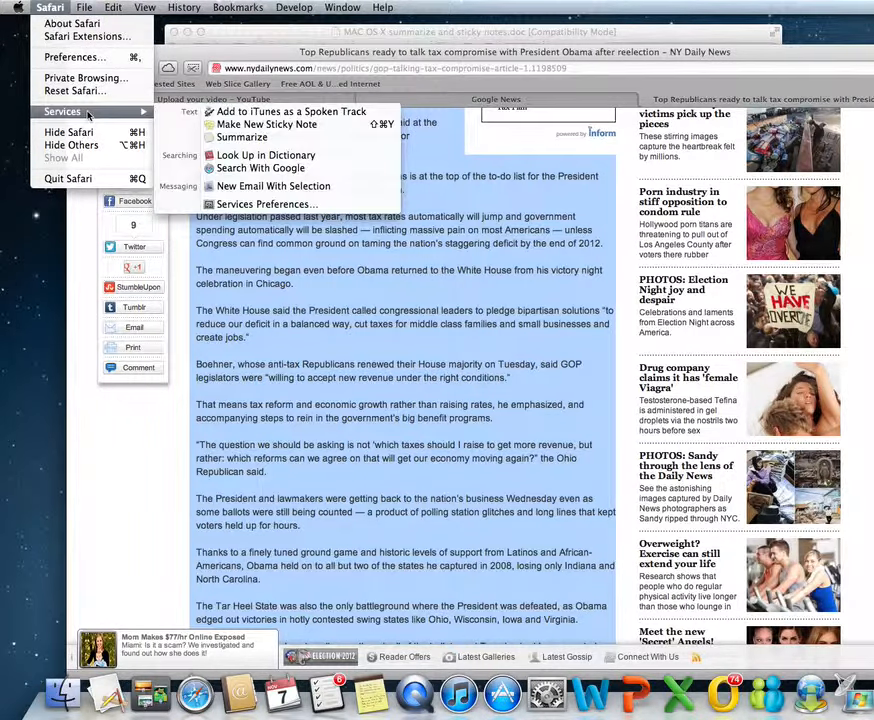
- Run Summarize on the article and reposition the Summary window lower and to the right
{"action": "left_click", "coordinate": [242, 136]}
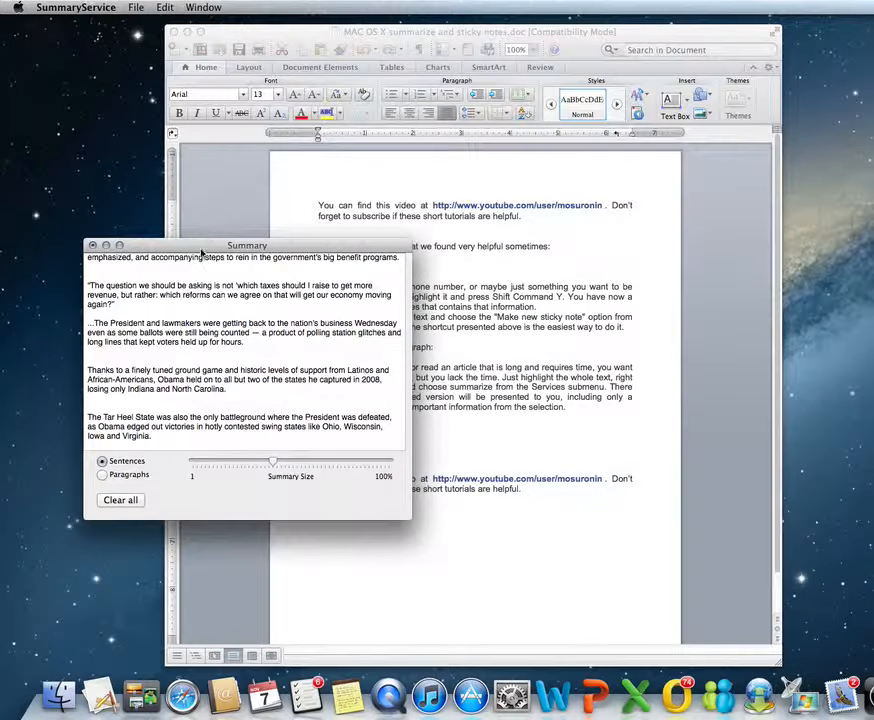
{"action": "left_click_drag", "start_coordinate": [246, 244], "coordinate": [364, 292]}
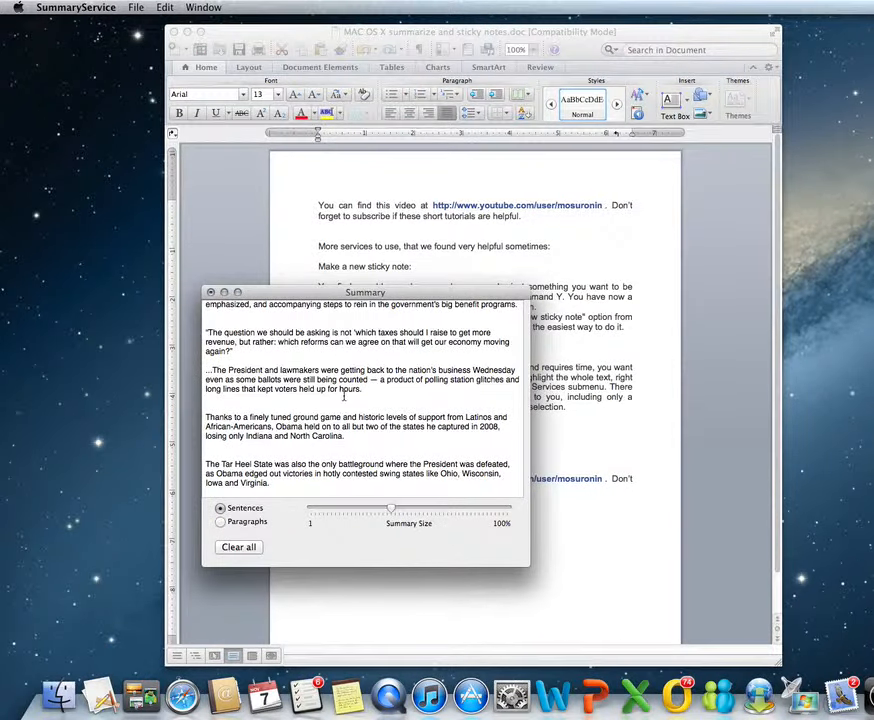